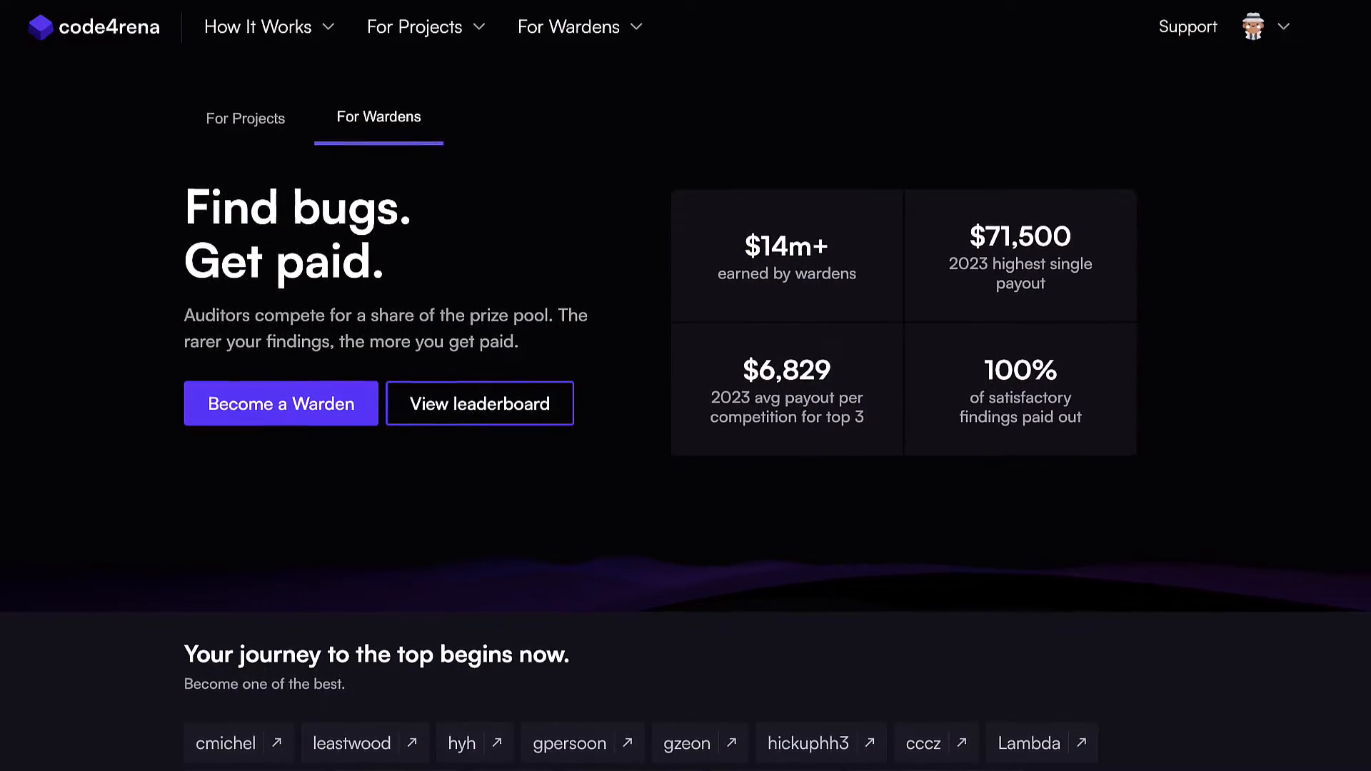
- Expand src in the Explorer to list Counter.sol, Distributor.sol, Proxy.sol and ProxyFactory.sol
scroll(down, 3)
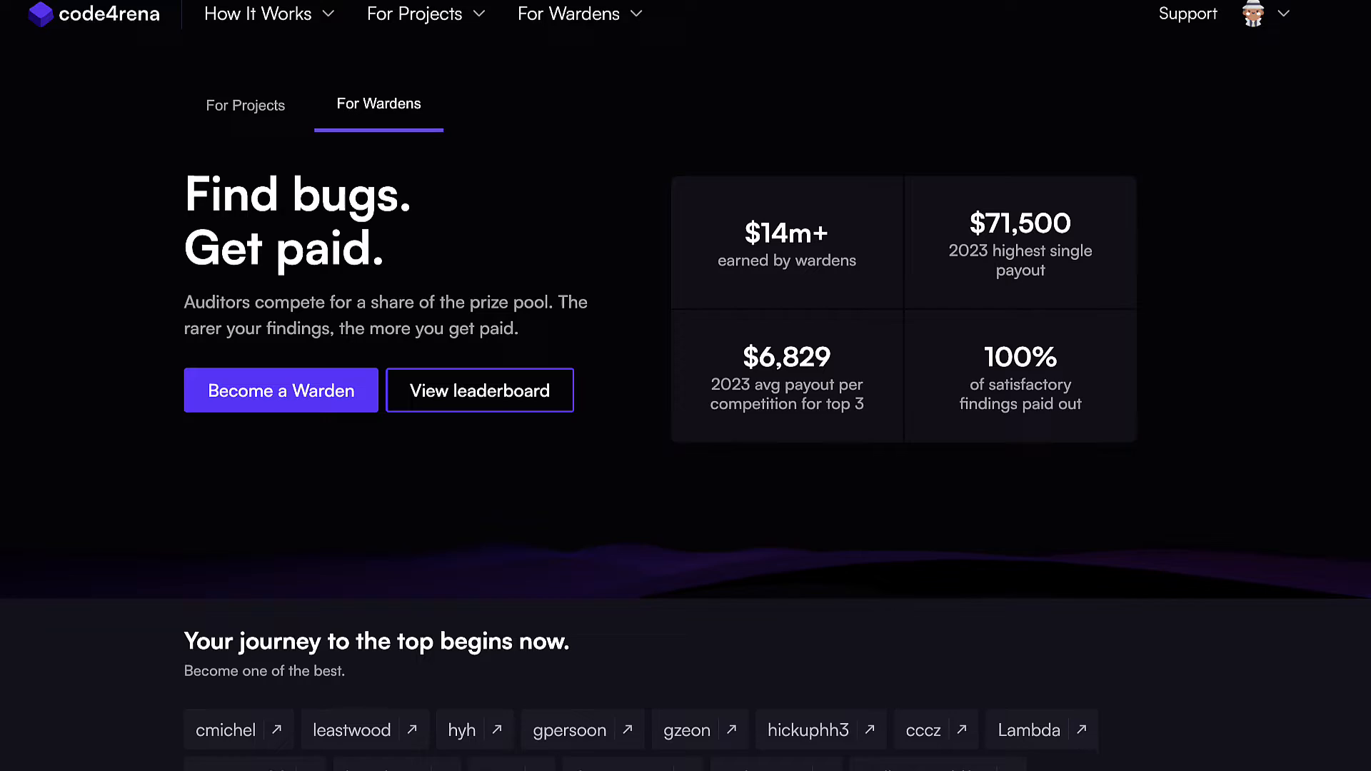
scroll(down, 3)
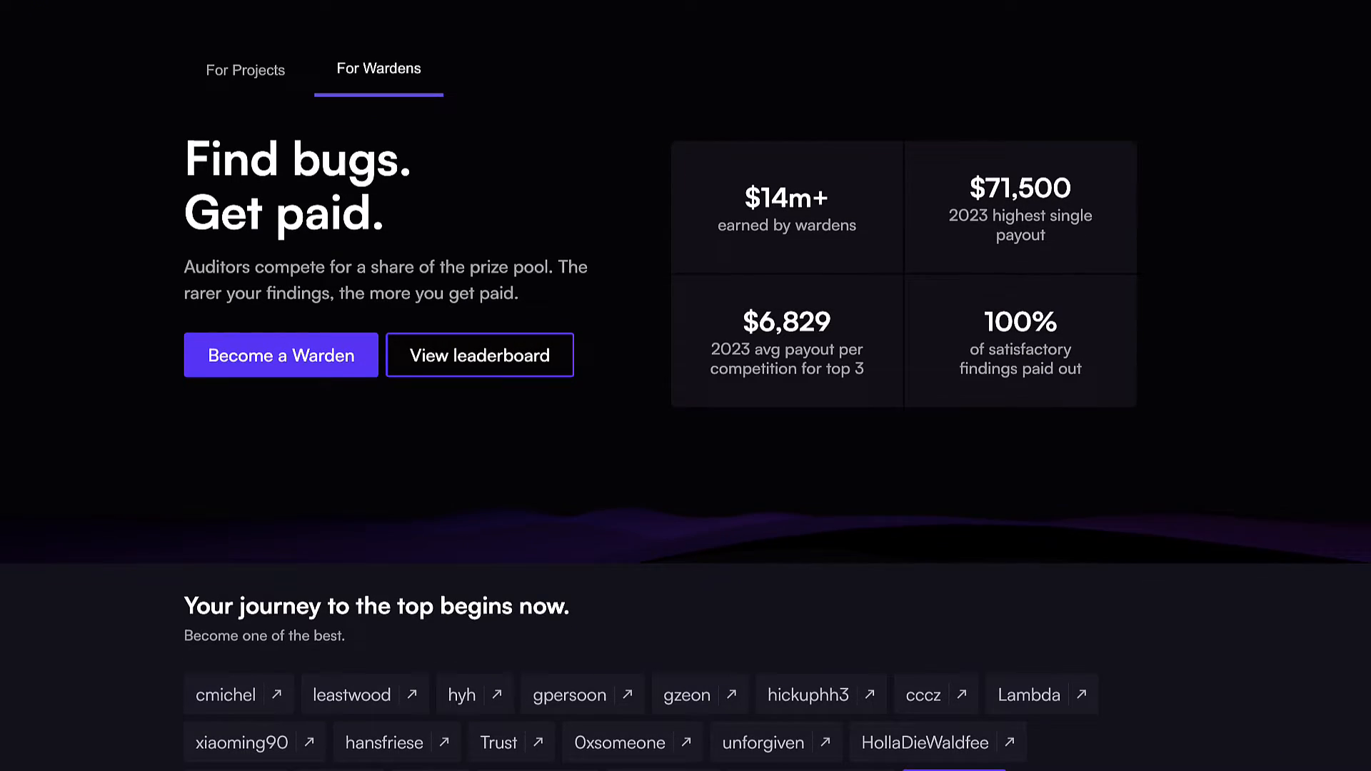
scroll(up, 3)
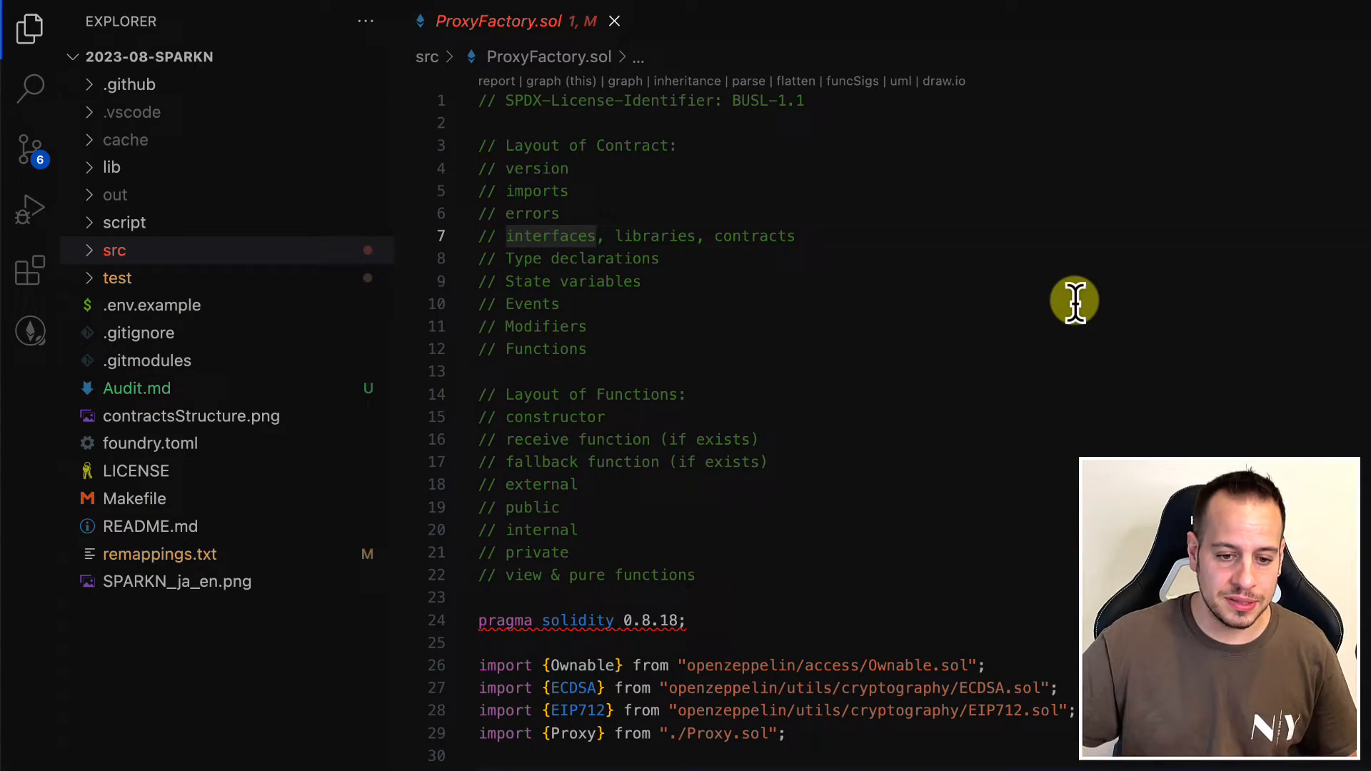
mouse_move(576, 325)
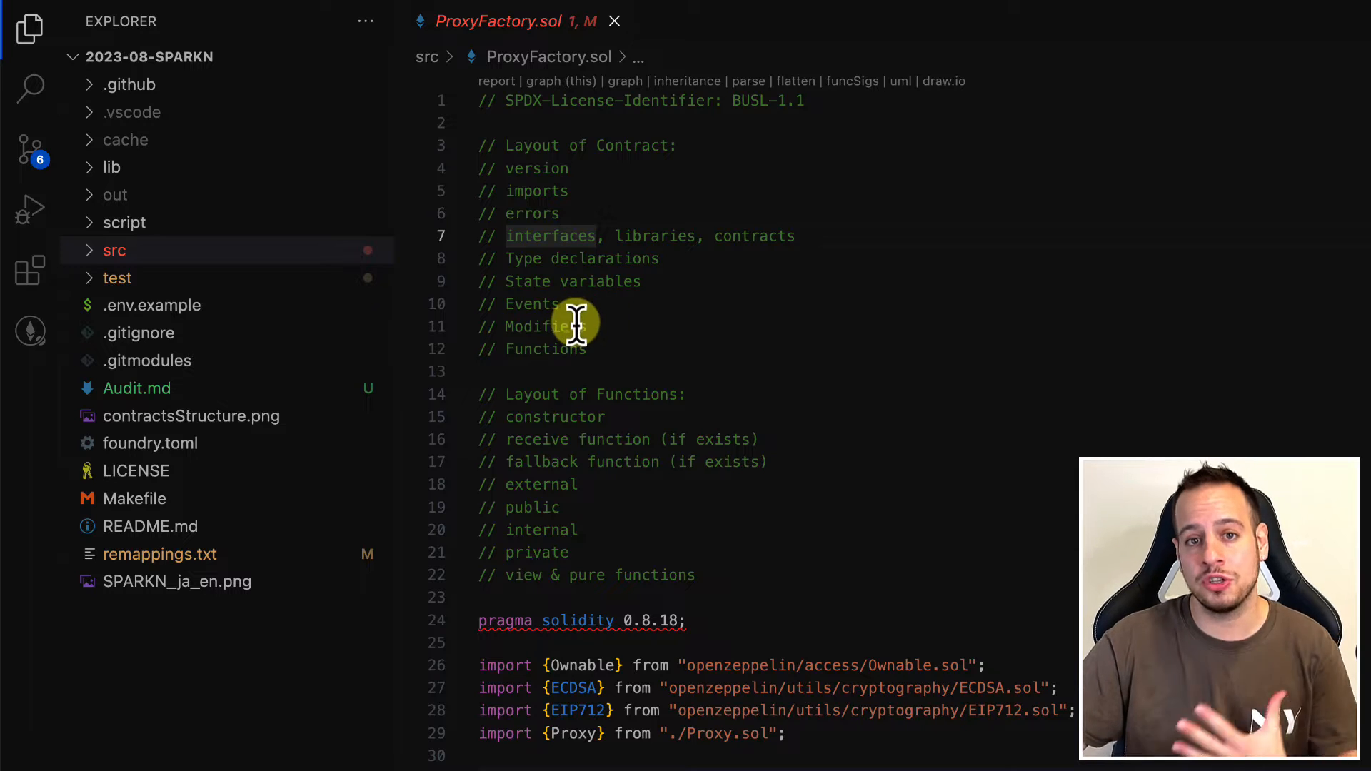
mouse_move(621, 328)
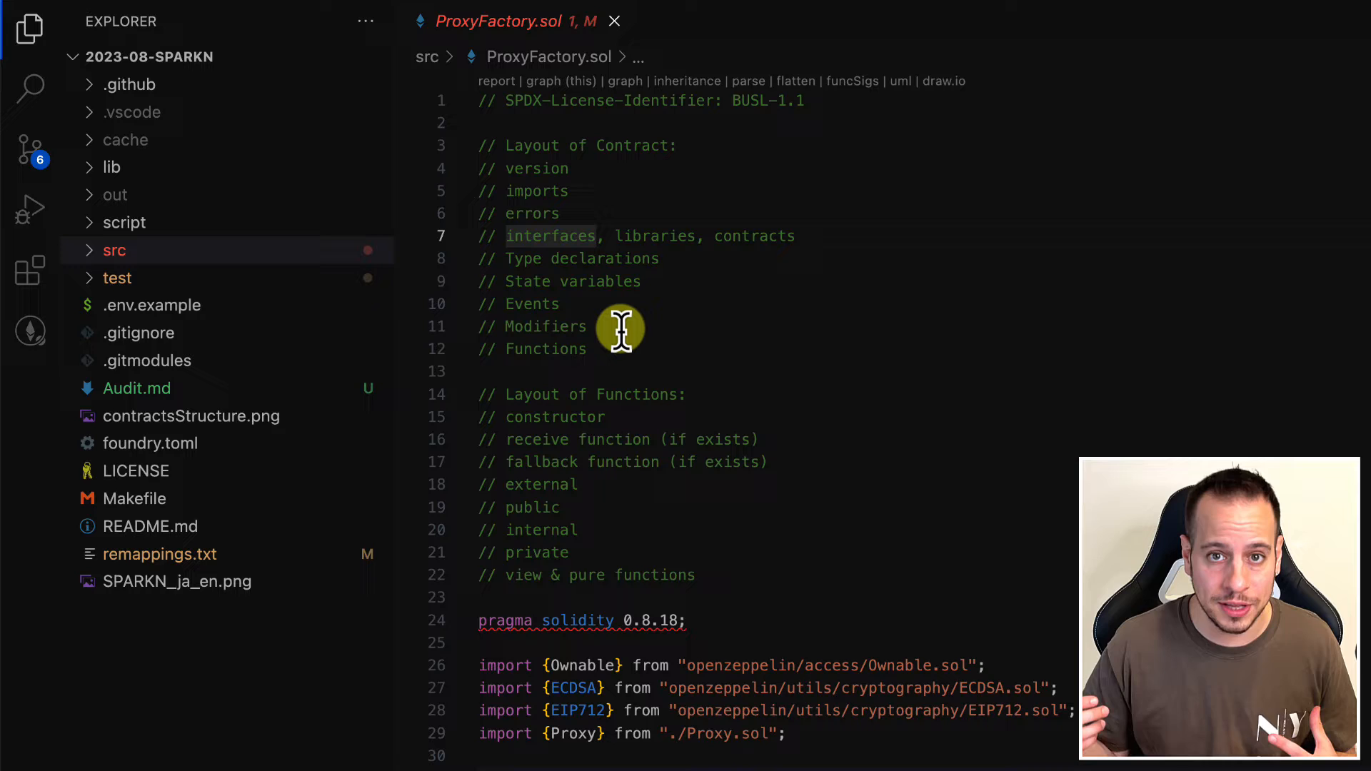
click(114, 250)
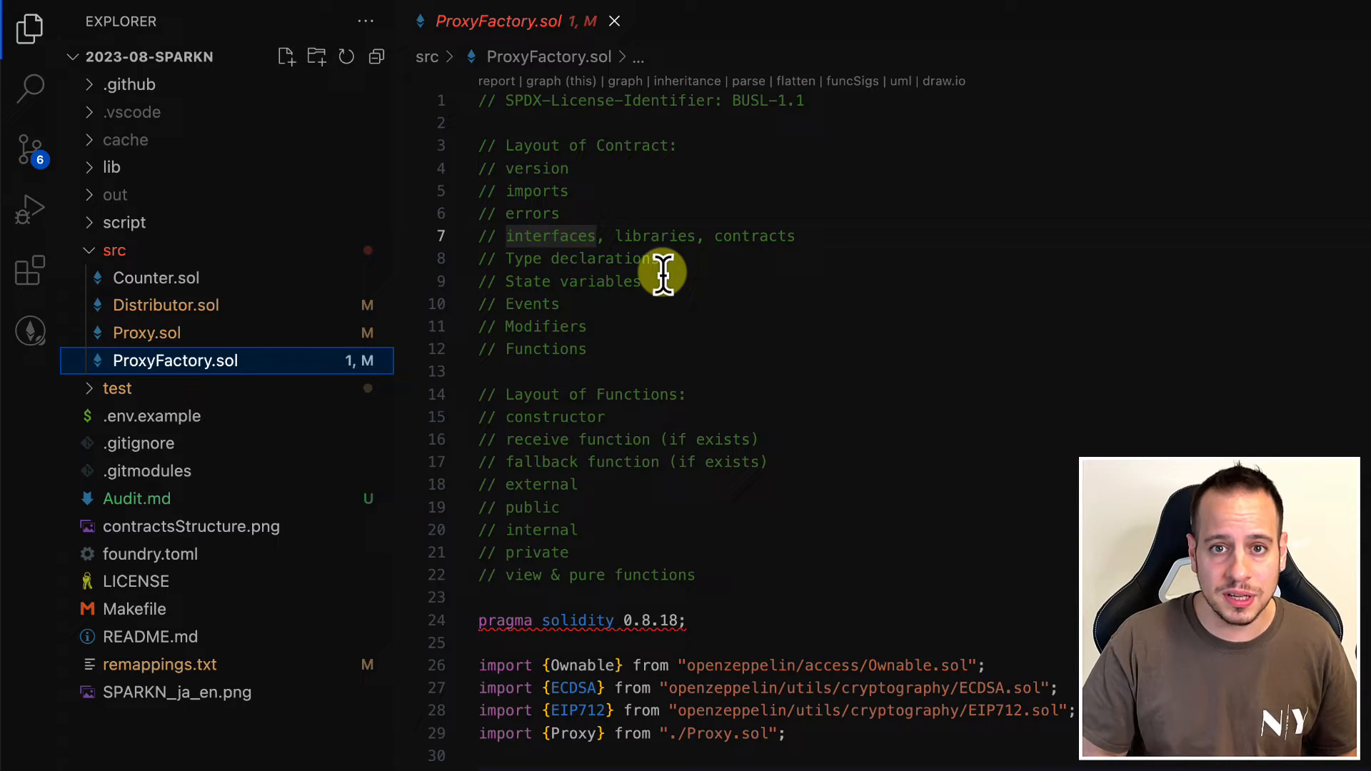
mouse_move(503, 267)
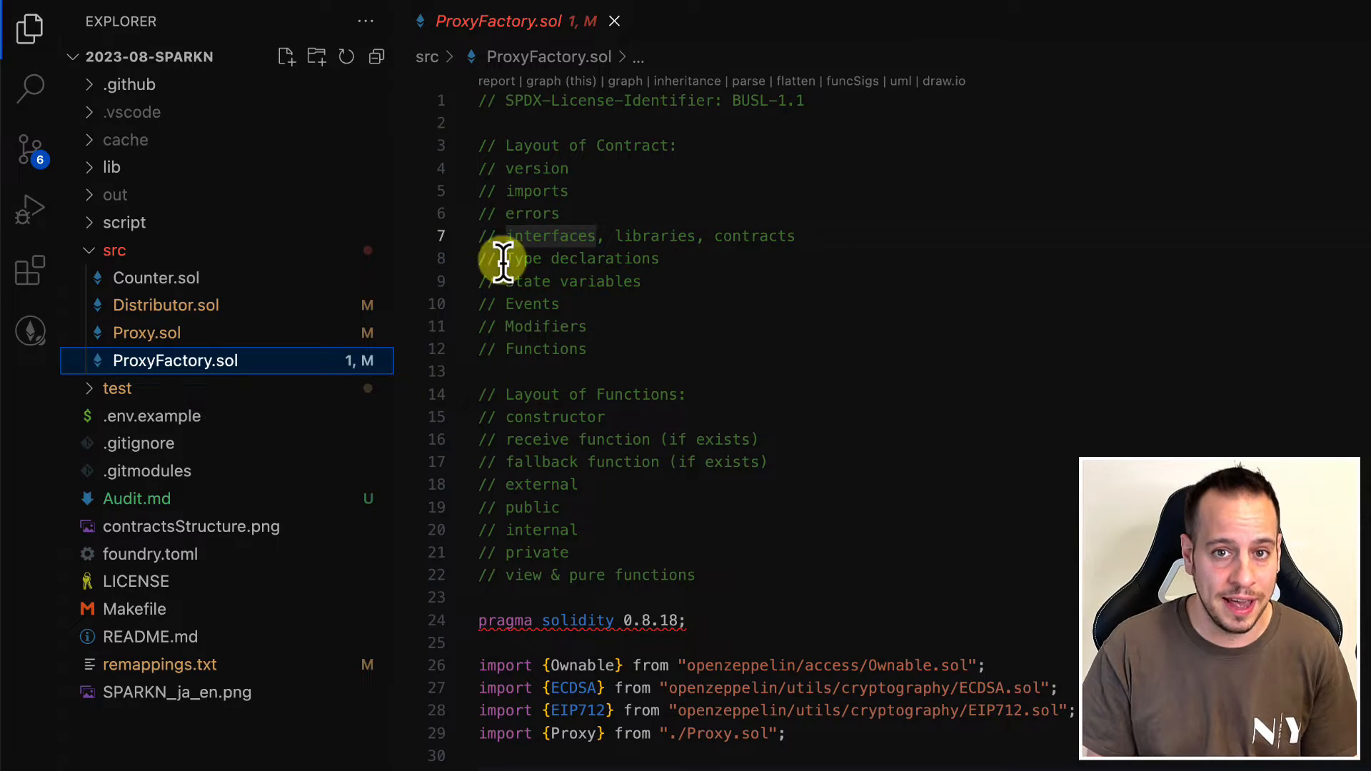
- View the installed Solidity Visual Developer extension in the Extensions view
click(30, 269)
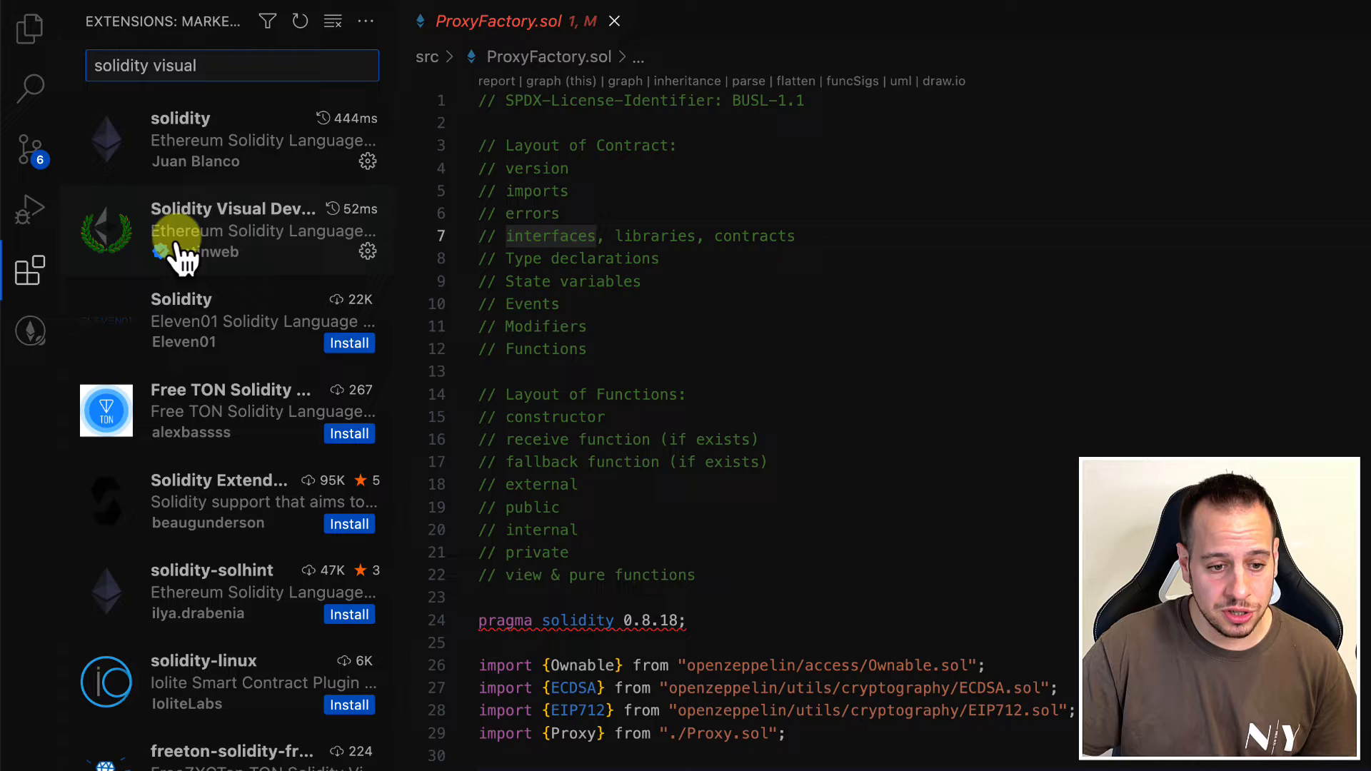
click(233, 230)
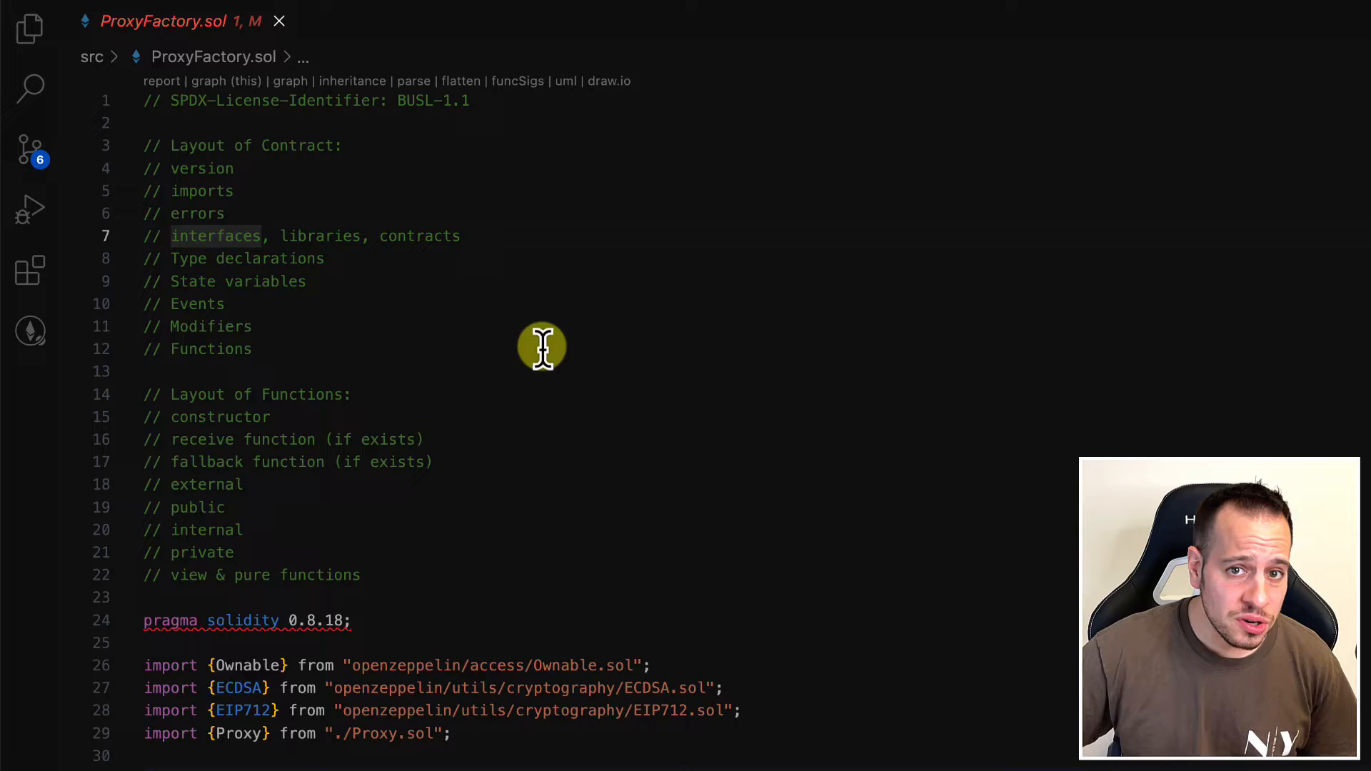
scroll(down, 3)
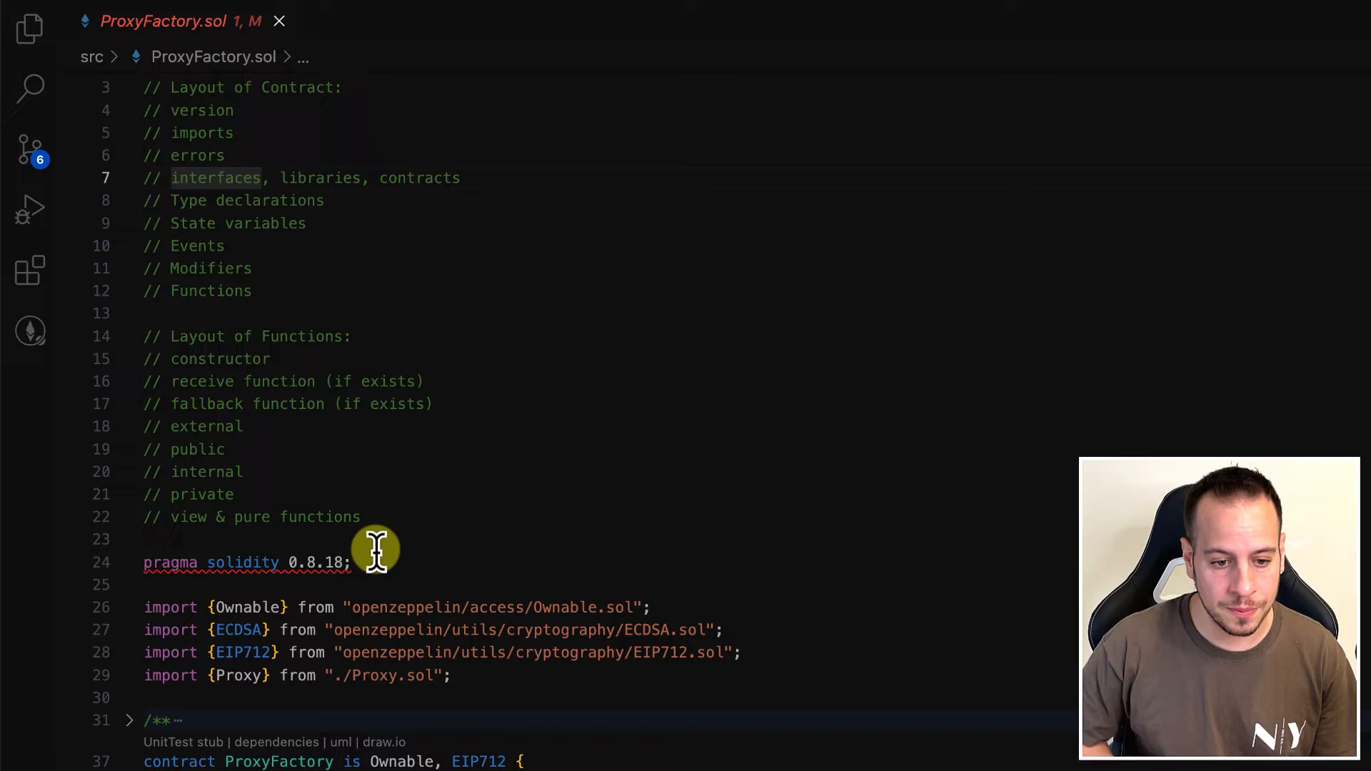
scroll(down, 3)
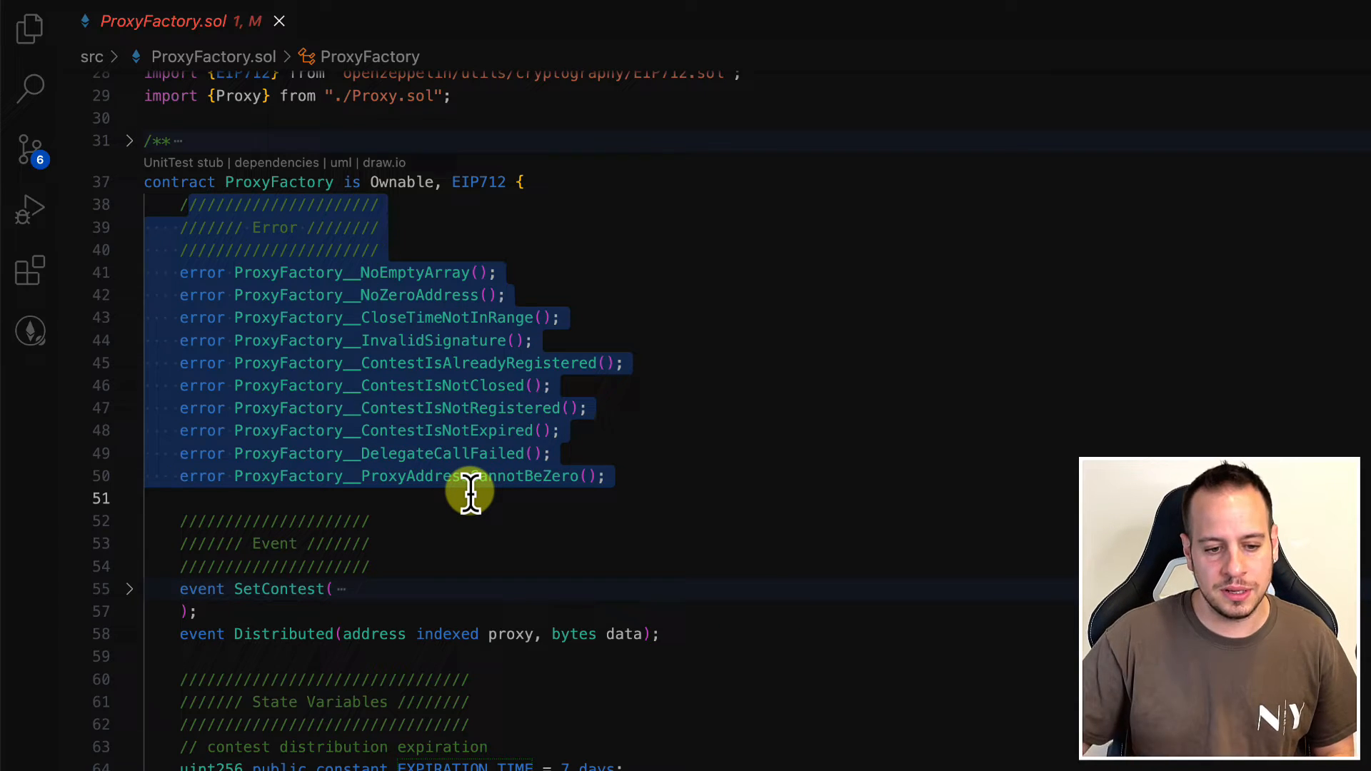
scroll(down, 3)
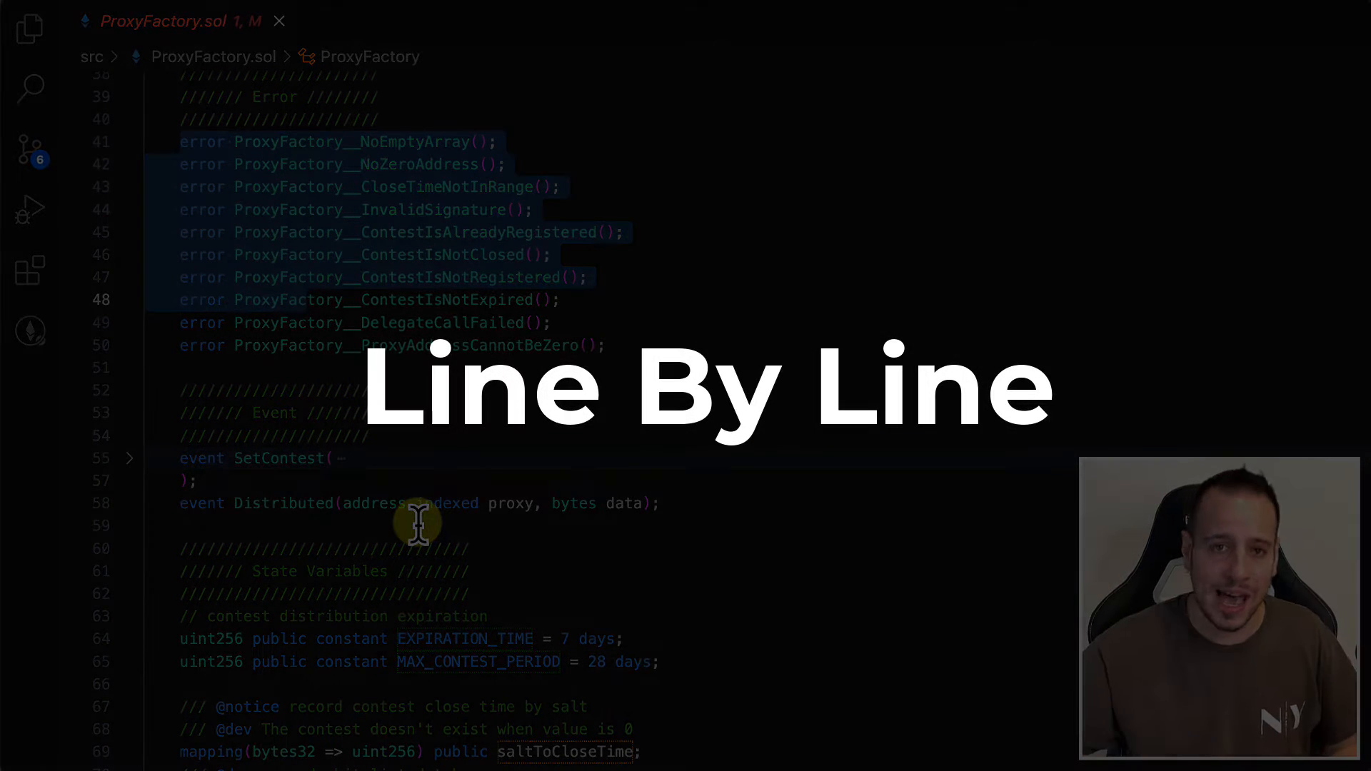
scroll(down, 3)
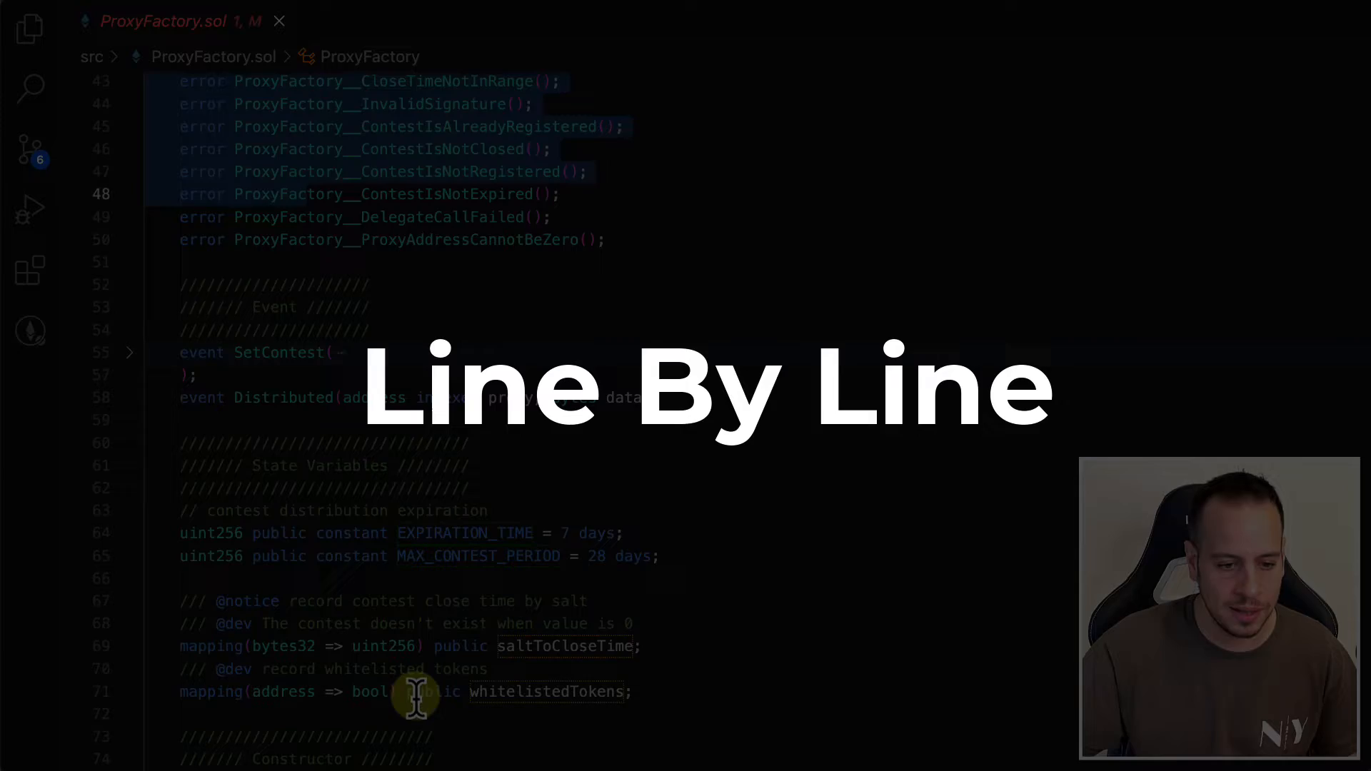
scroll(down, 3)
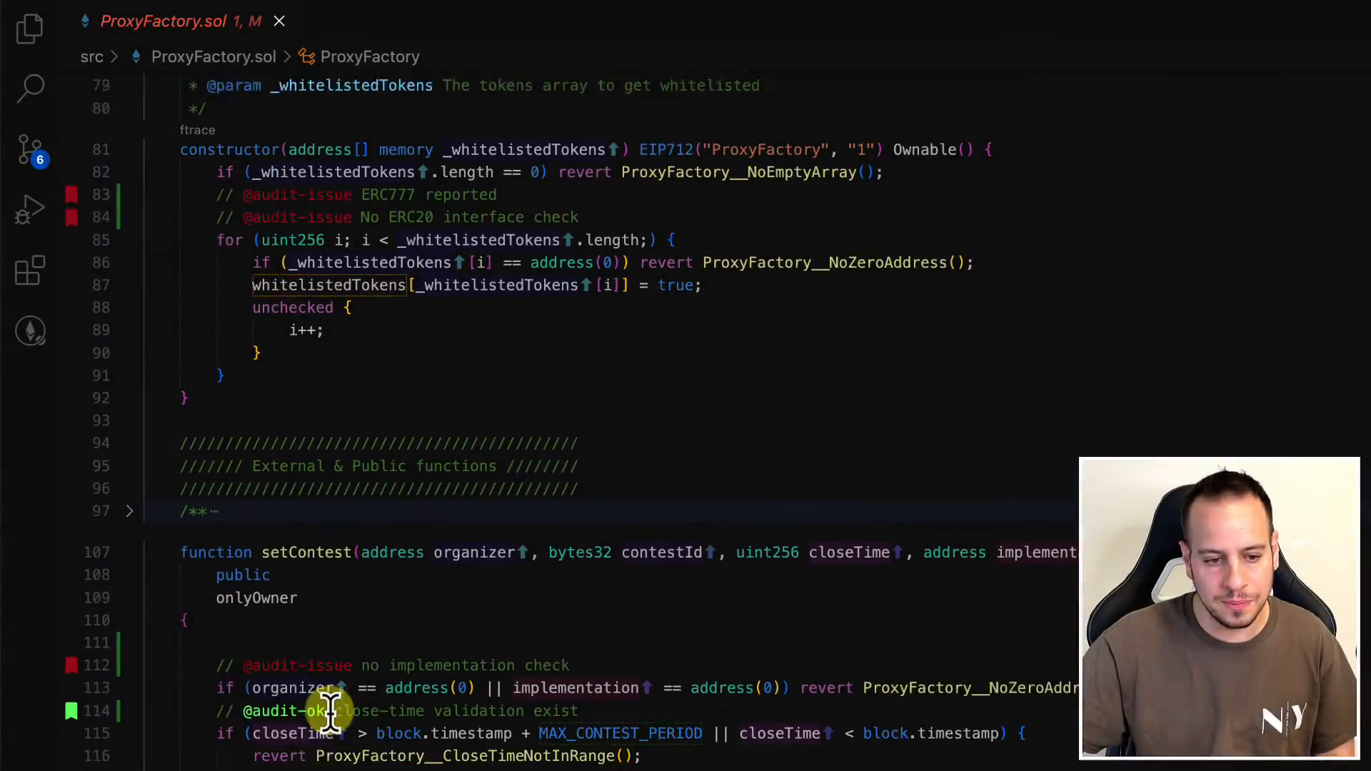
scroll(up, 3)
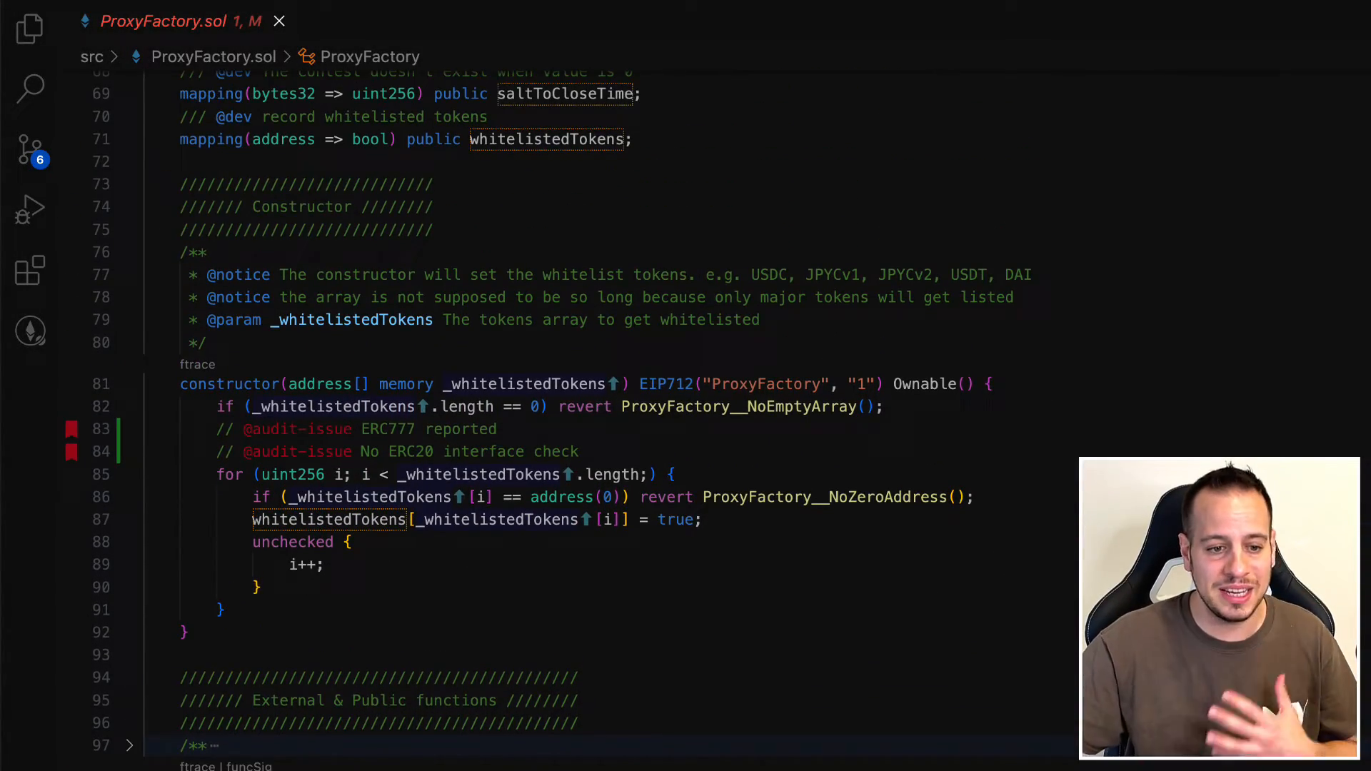
- Show the Explorer sidebar again and open Audit.md from the file tree
click(30, 27)
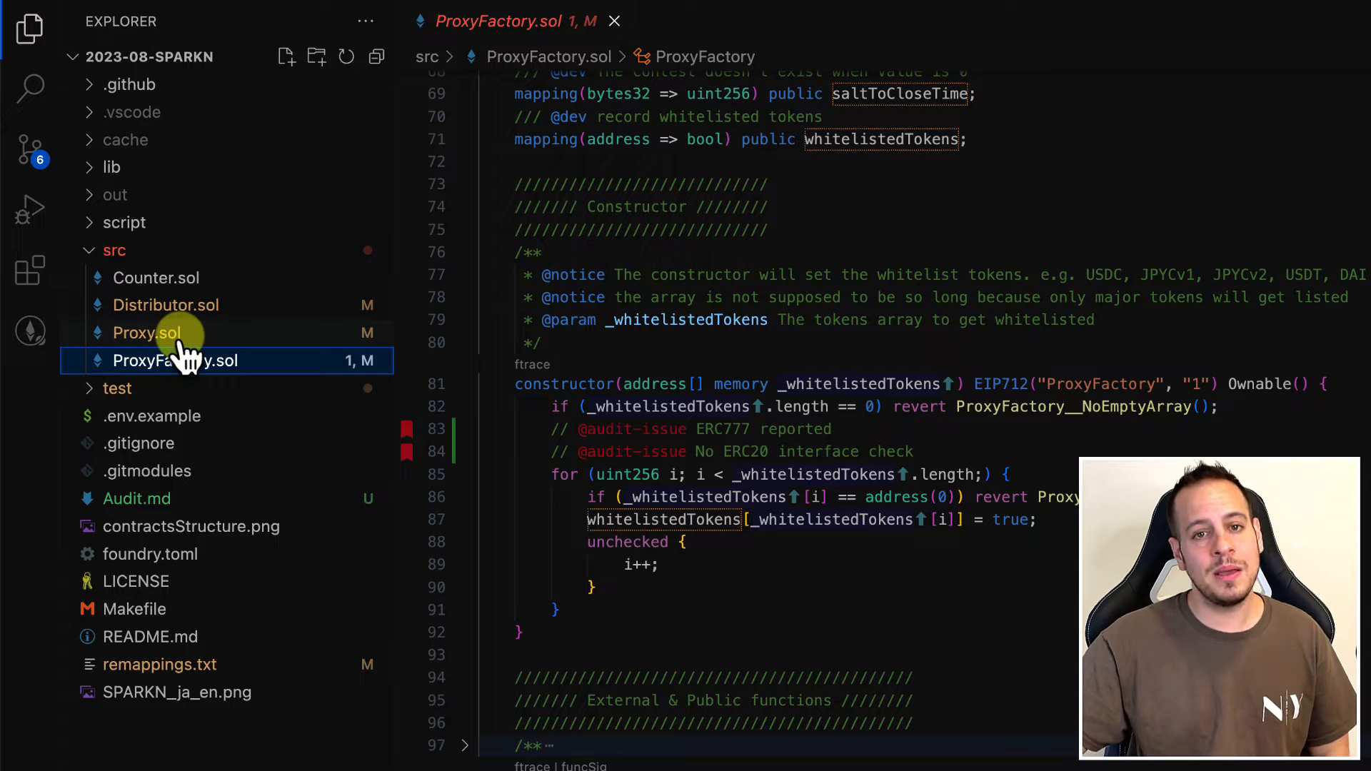
mouse_move(145, 331)
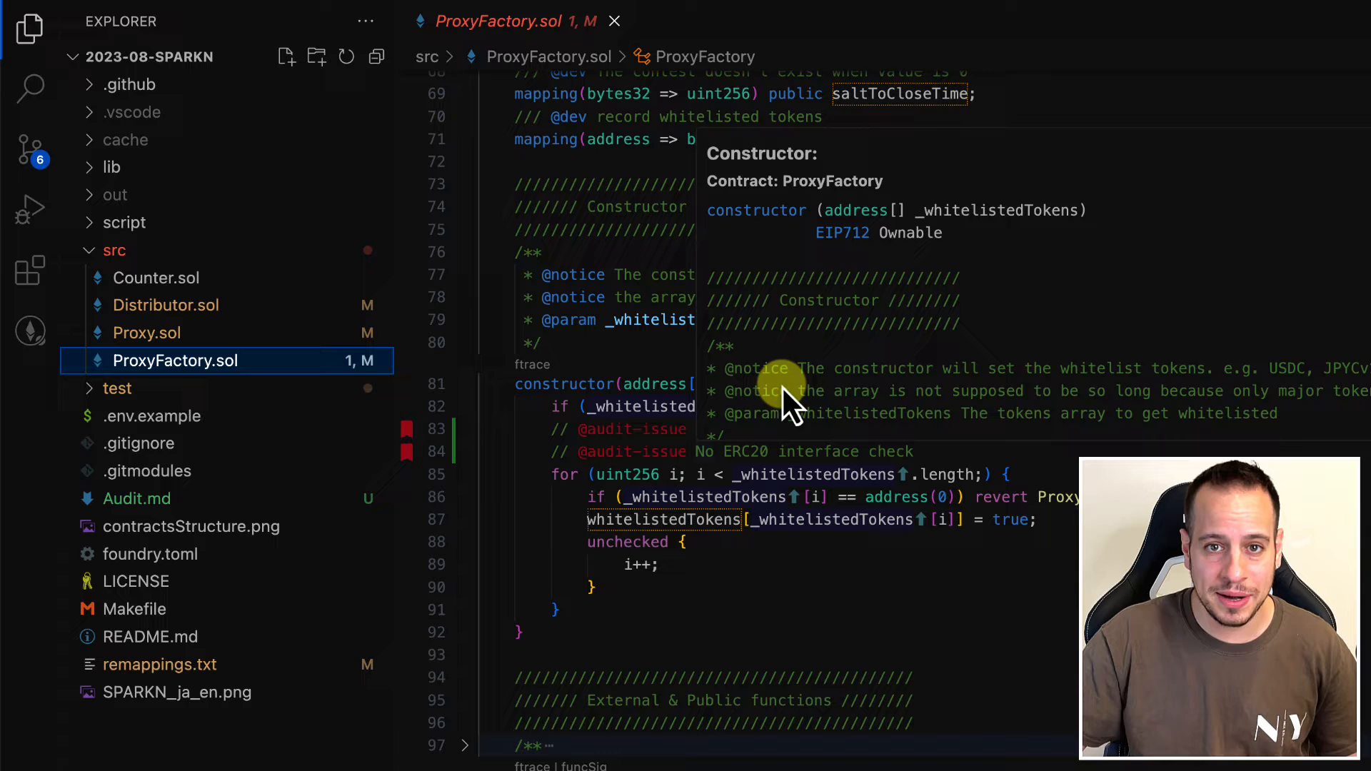
mouse_move(779, 433)
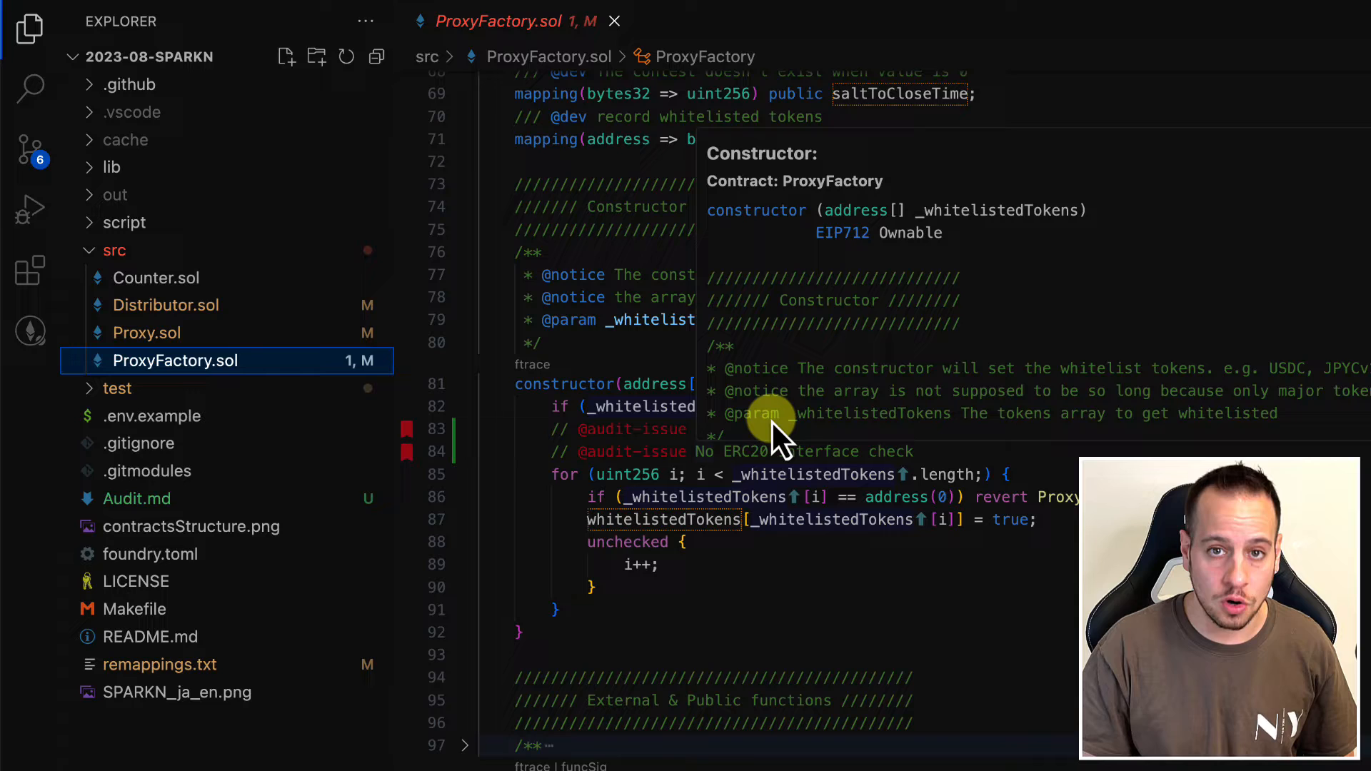
click(137, 498)
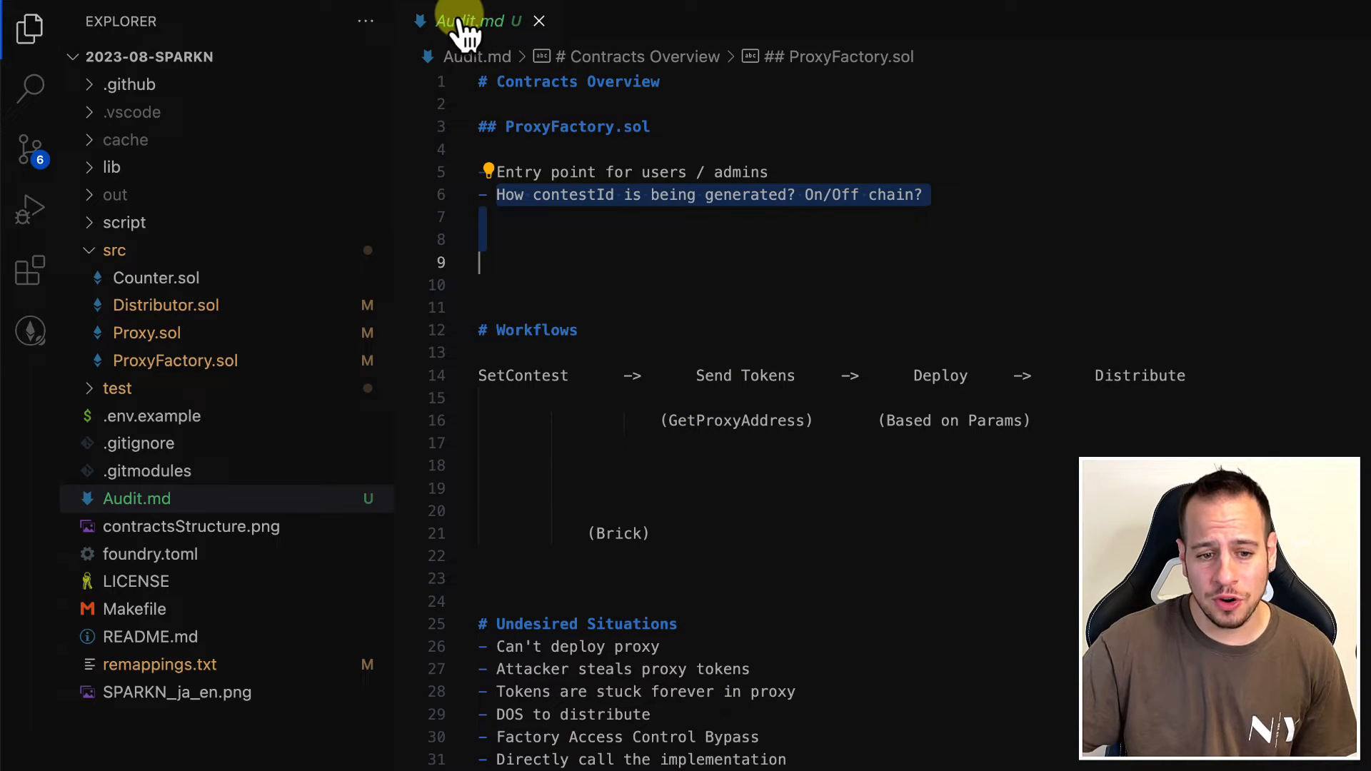
- Review the Audit.md notes, including the undesired situations list
click(551, 194)
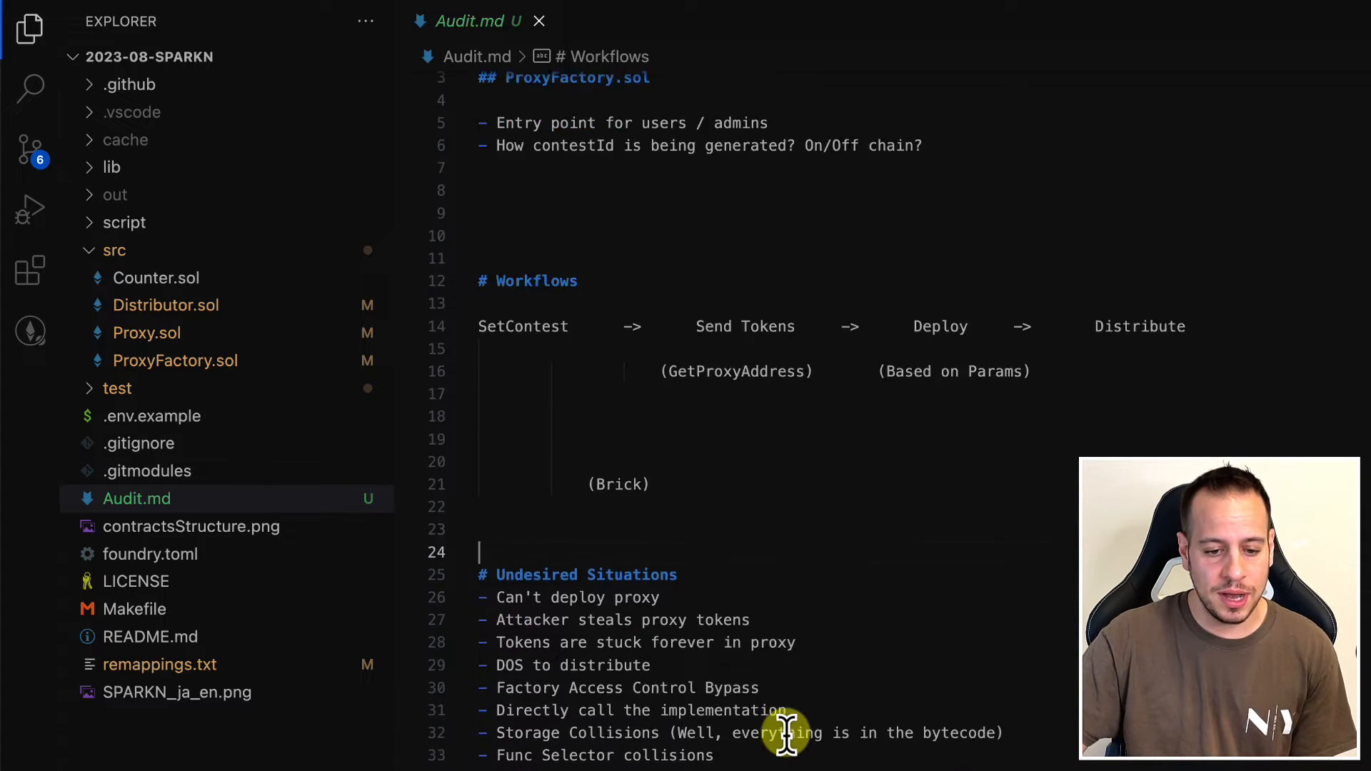
scroll(up, 3)
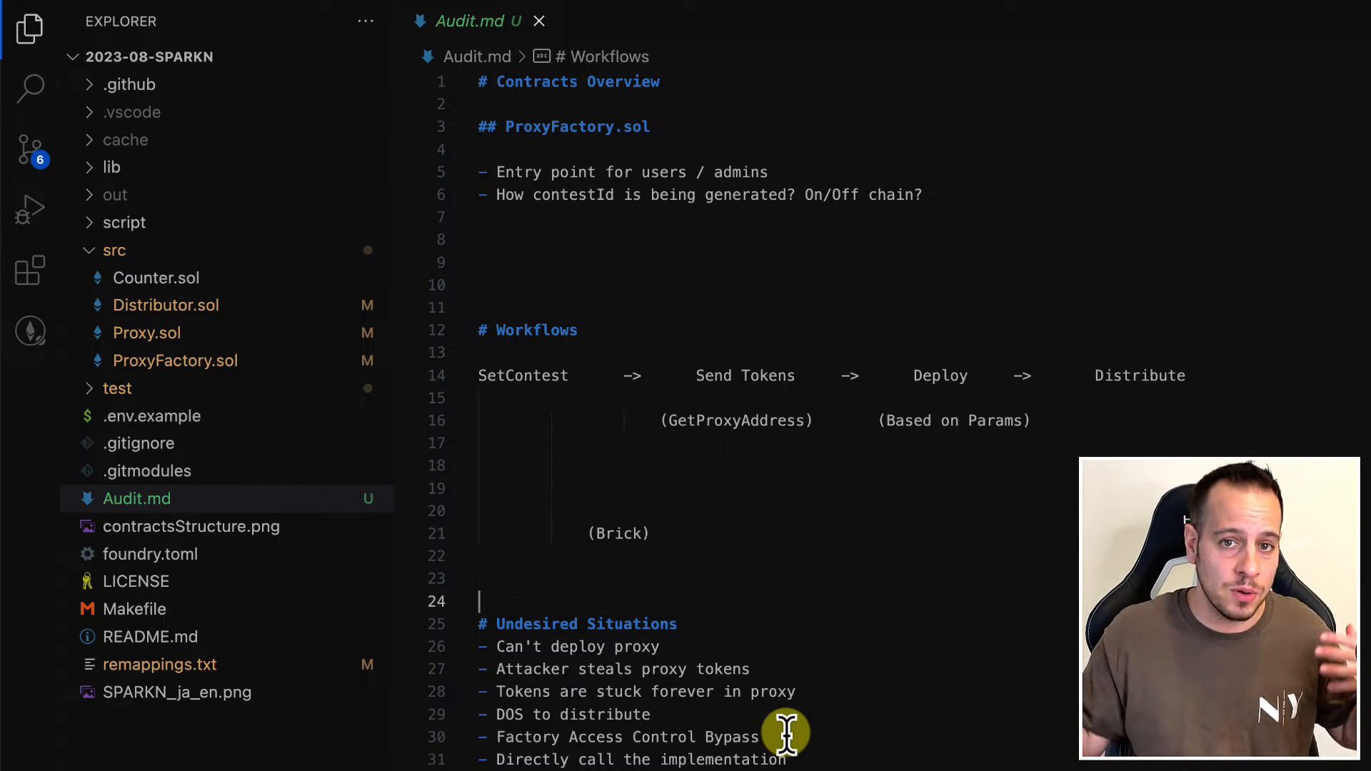
scroll(down, 3)
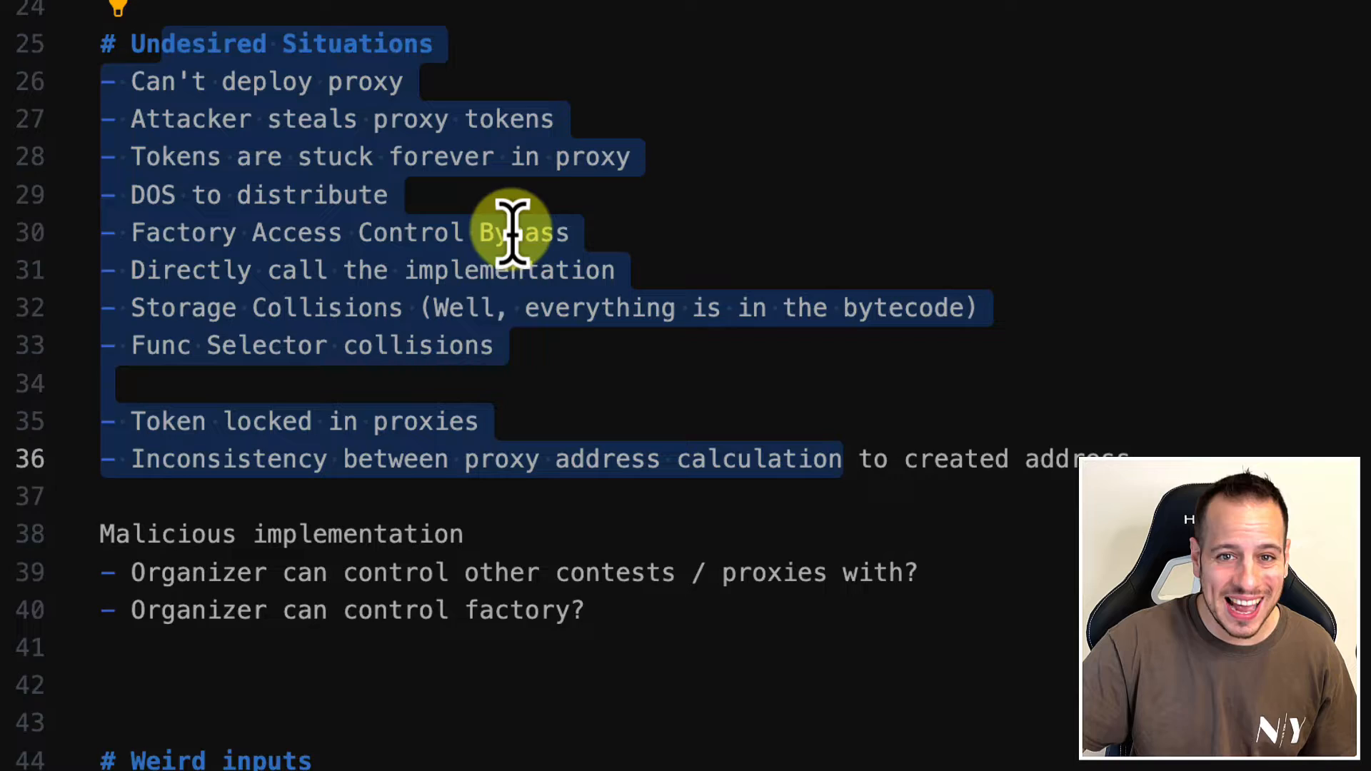
scroll(up, 3)
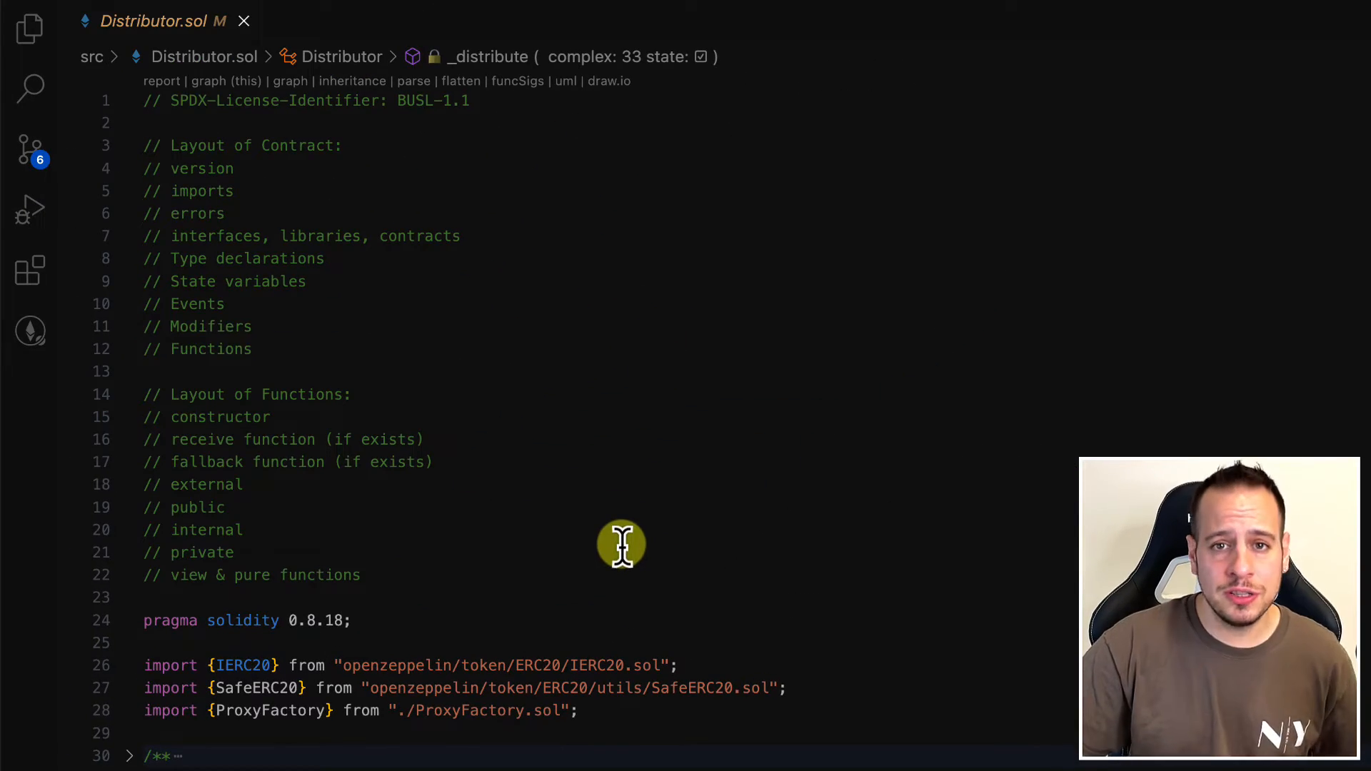
scroll(down, 3)
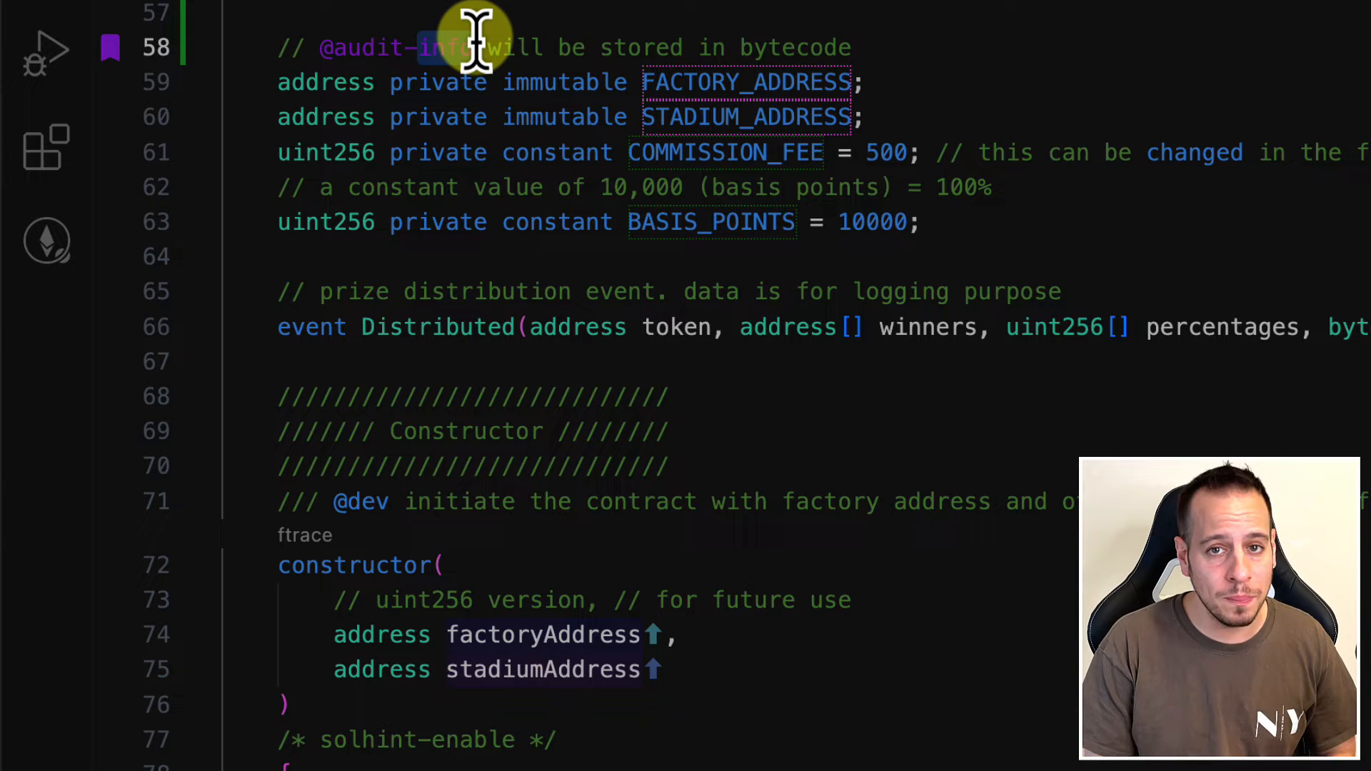
mouse_move(852, 31)
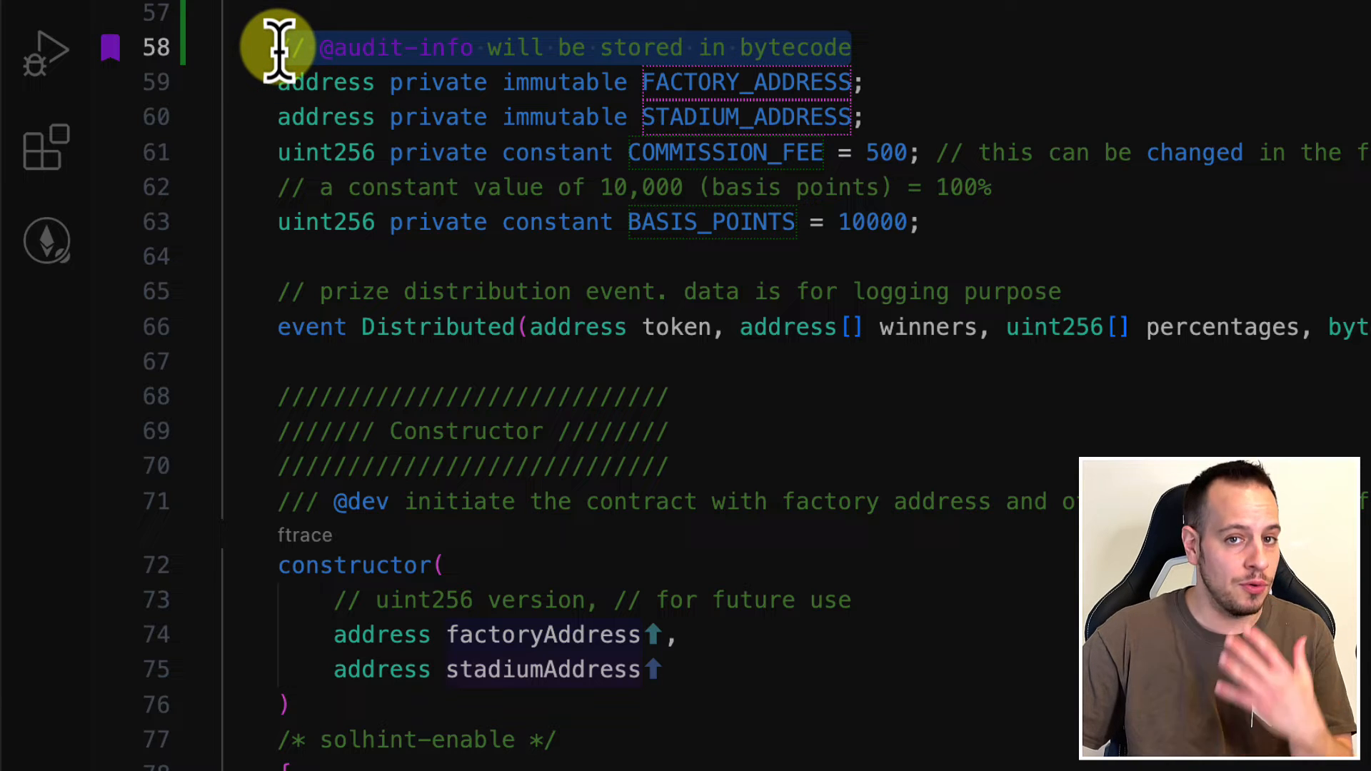
mouse_move(420, 153)
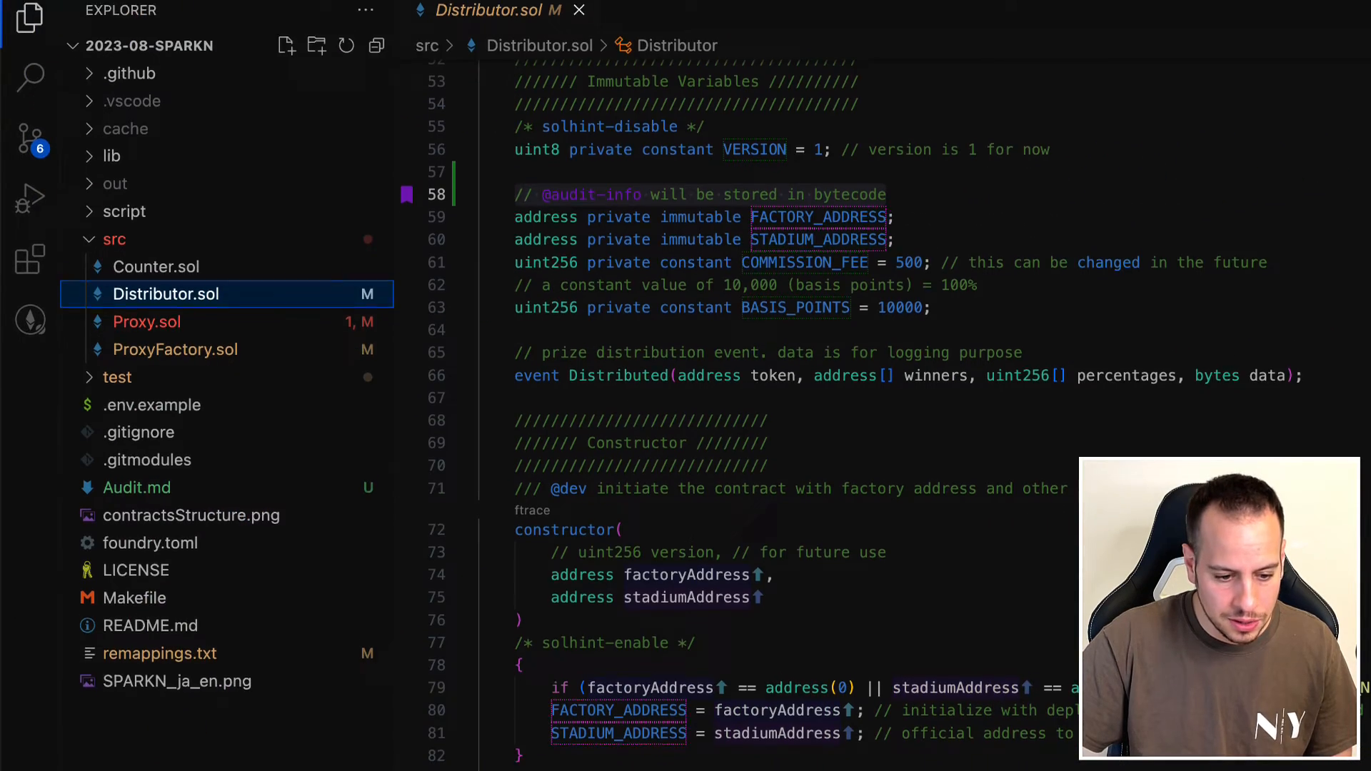
scroll(down, 3)
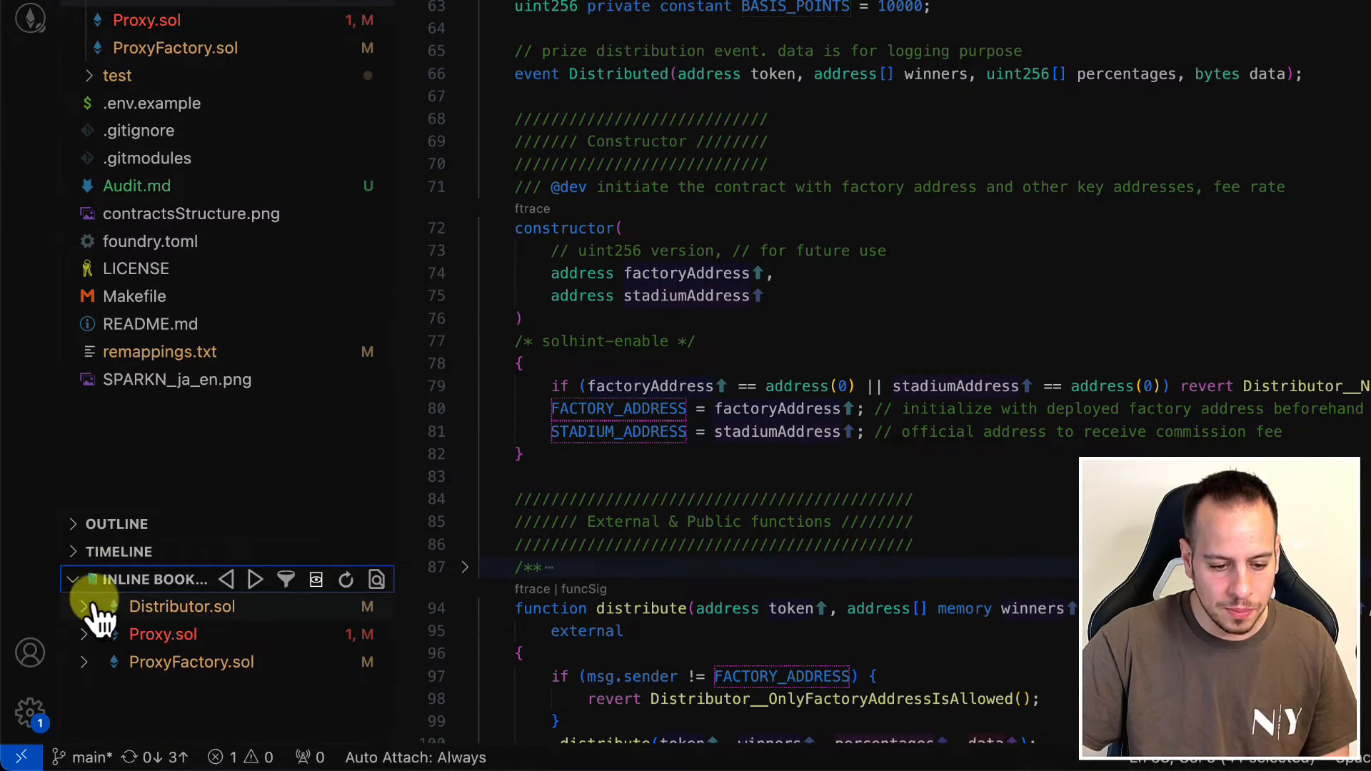
click(82, 606)
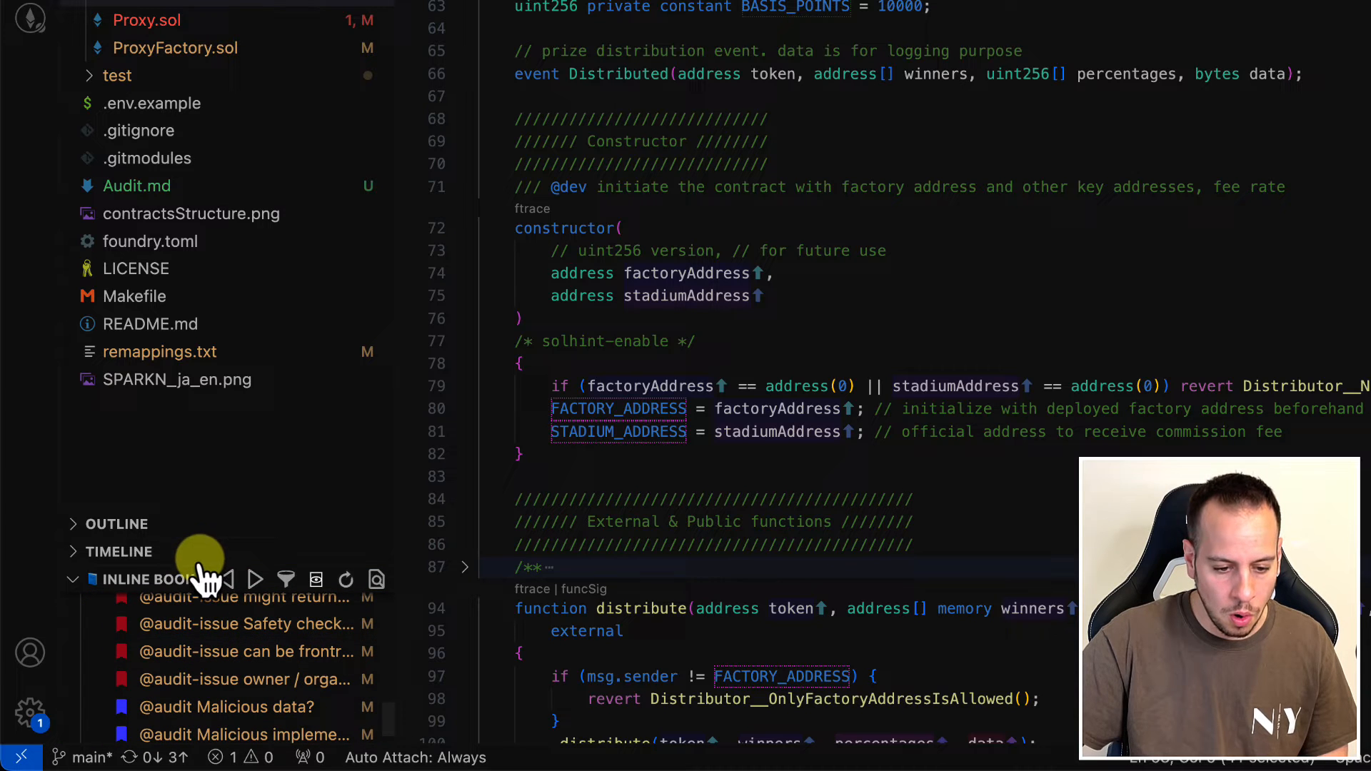
scroll(up, 3)
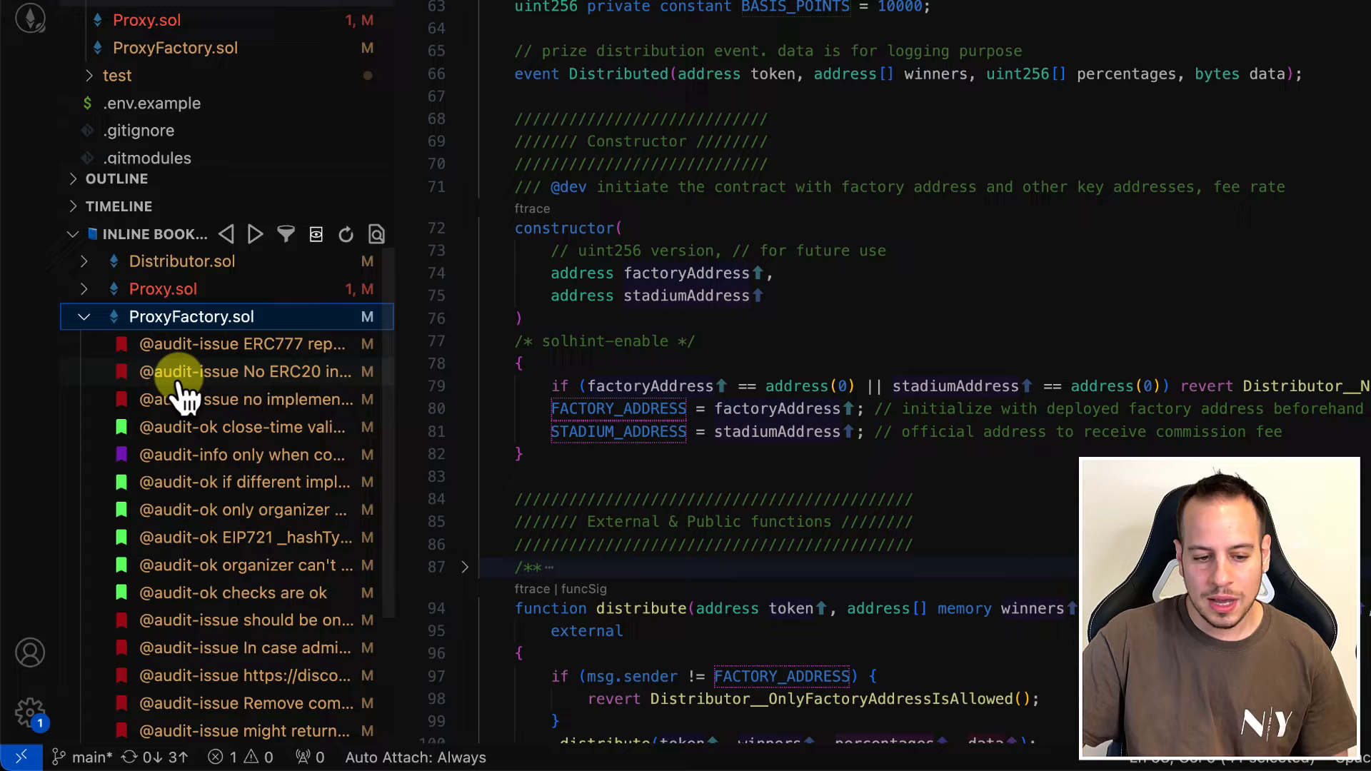
scroll(down, 3)
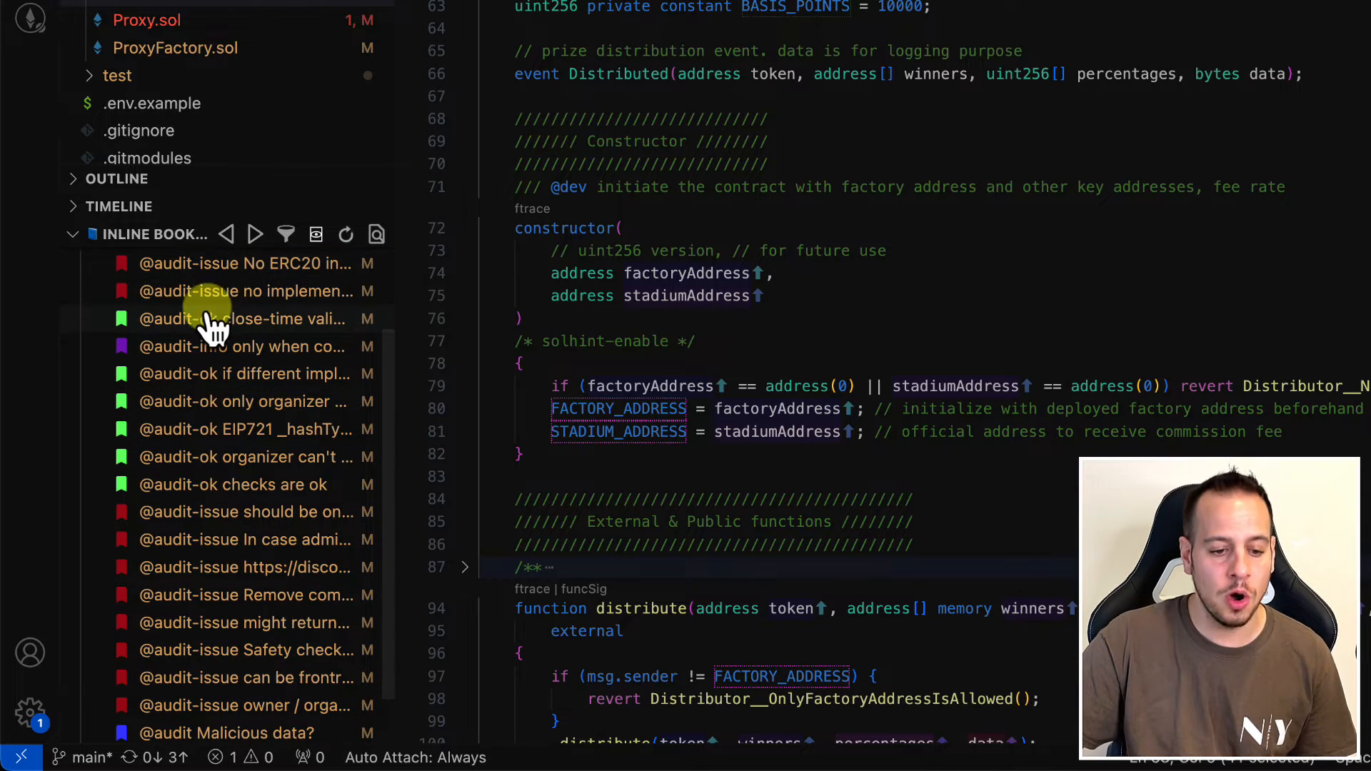
scroll(down, 3)
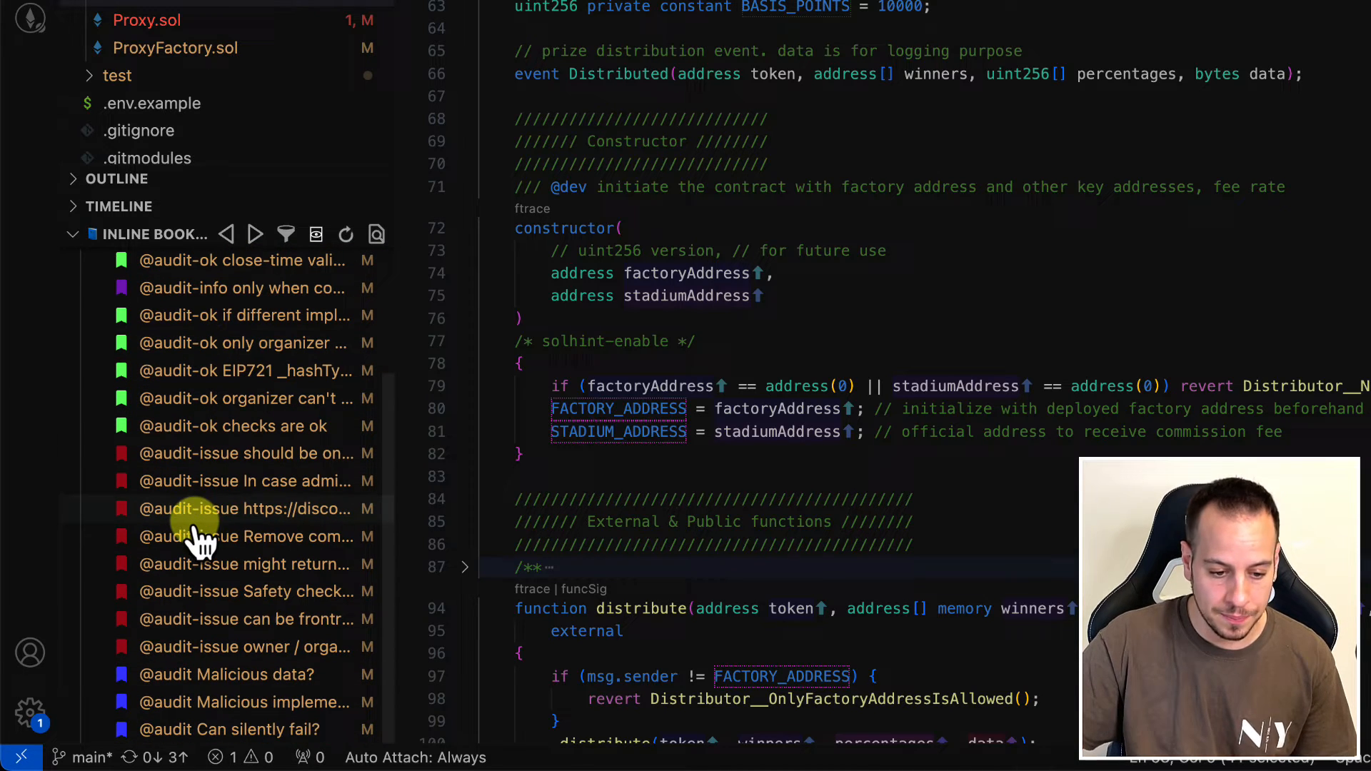